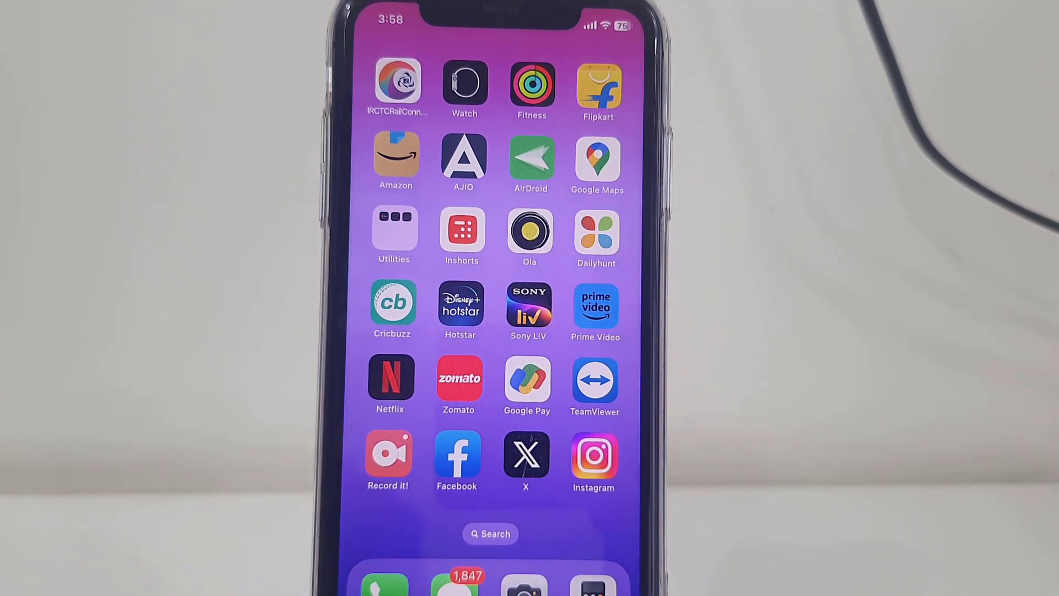
- Launch Google Pay from the home screen to reach the payment methods list
click(527, 378)
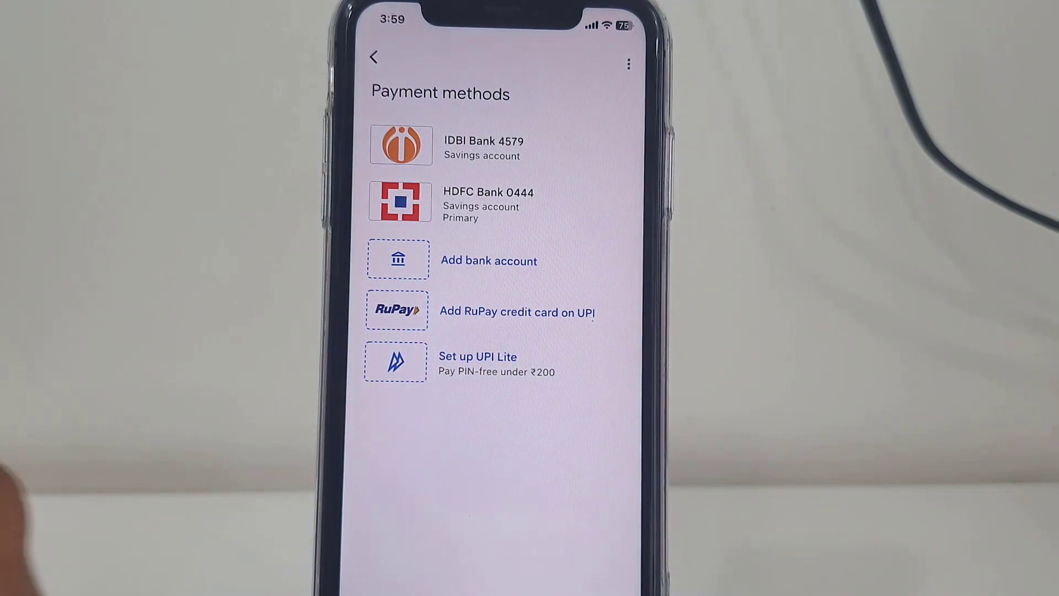
- Set the IDBI Bank 4579 savings account as the primary payment account
click(483, 145)
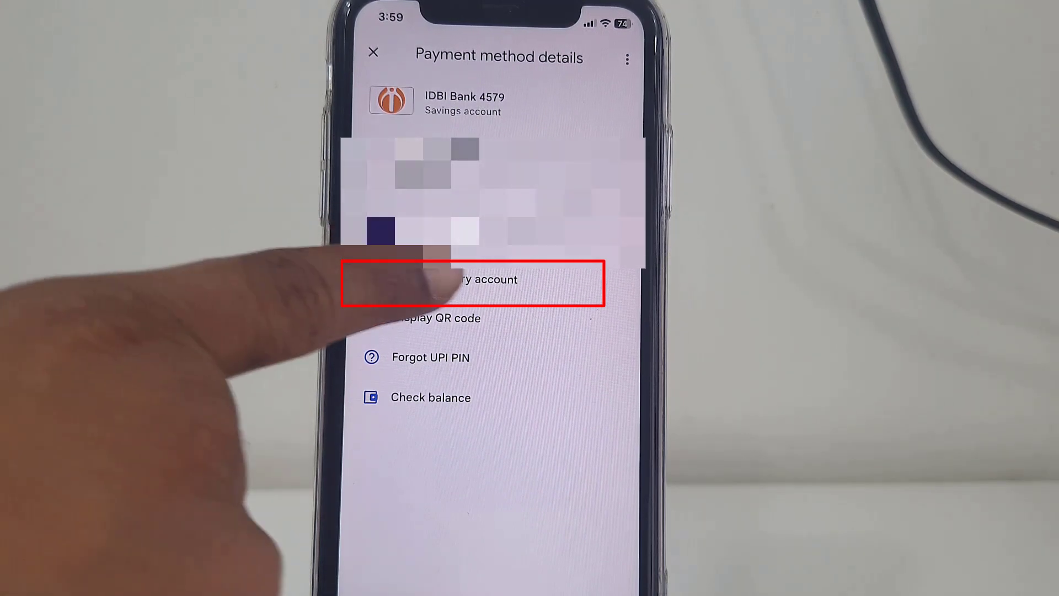
click(473, 279)
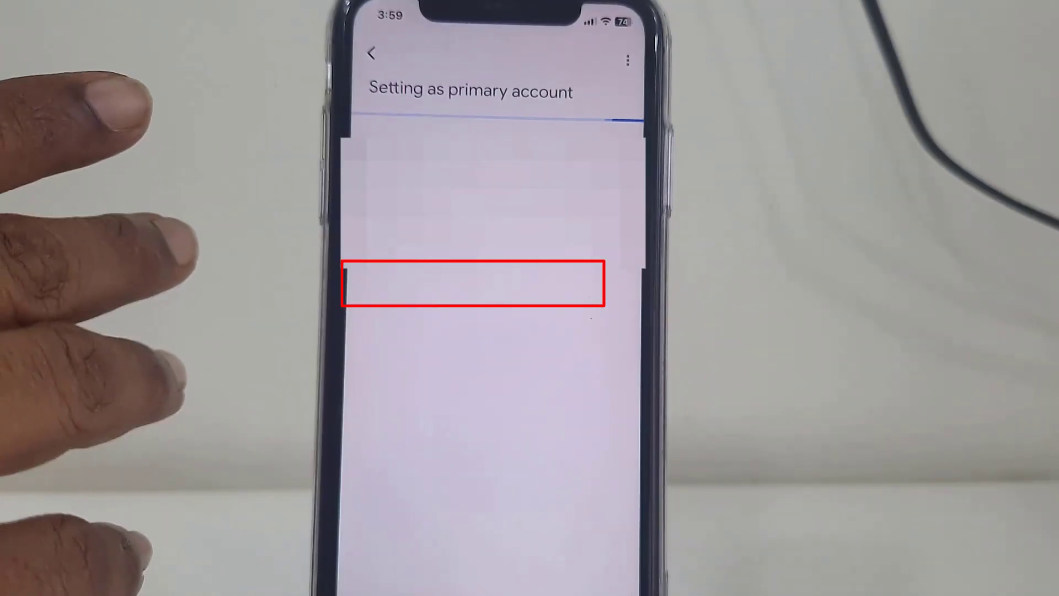